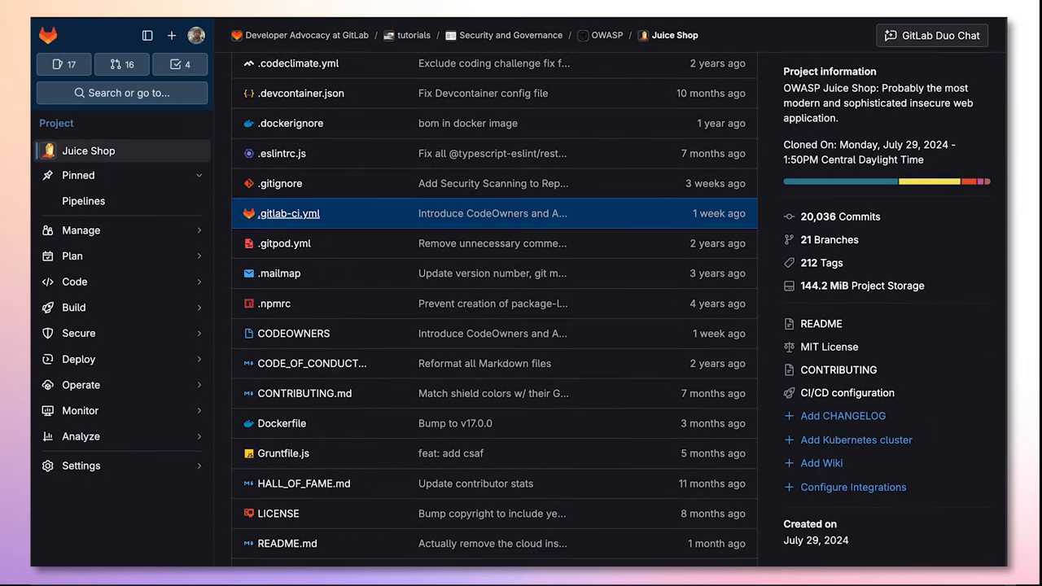
- Open .gitlab-ci.yml and locate the GITLAB_ADVANCED_SAST_ENABLED setting
left_click(288, 214)
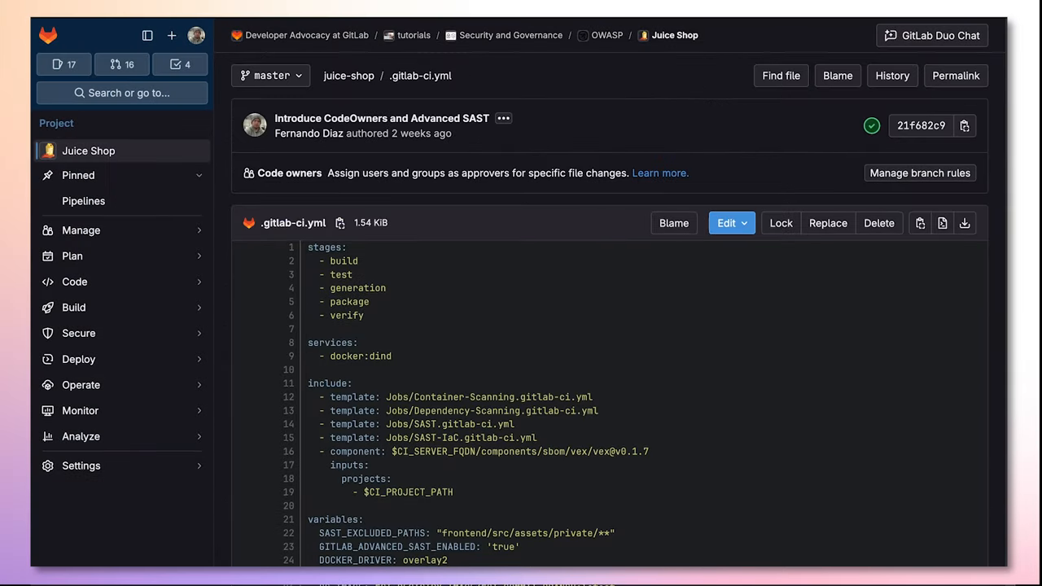
scroll("down", 3)
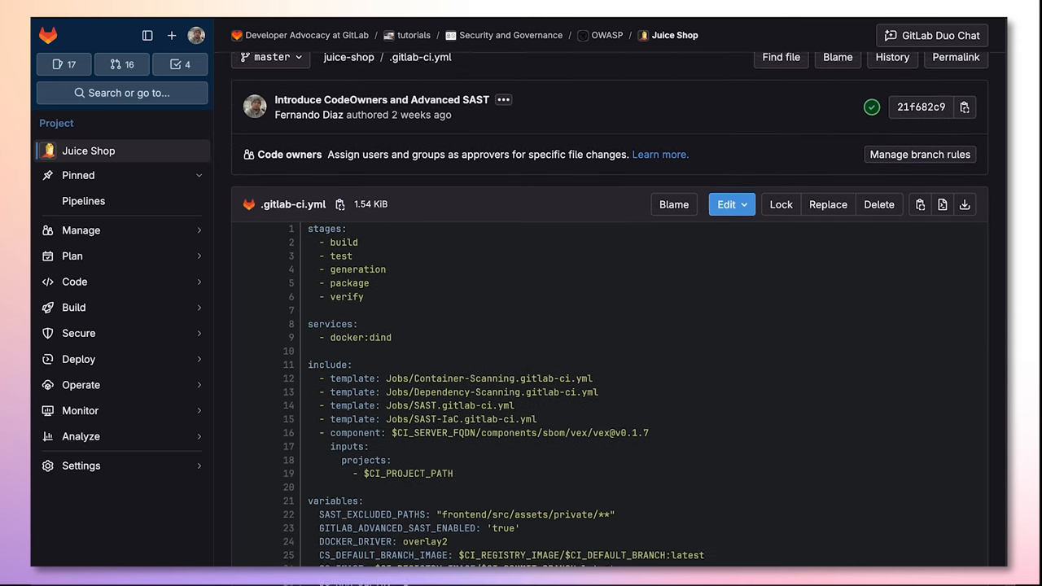
scroll("down", 3)
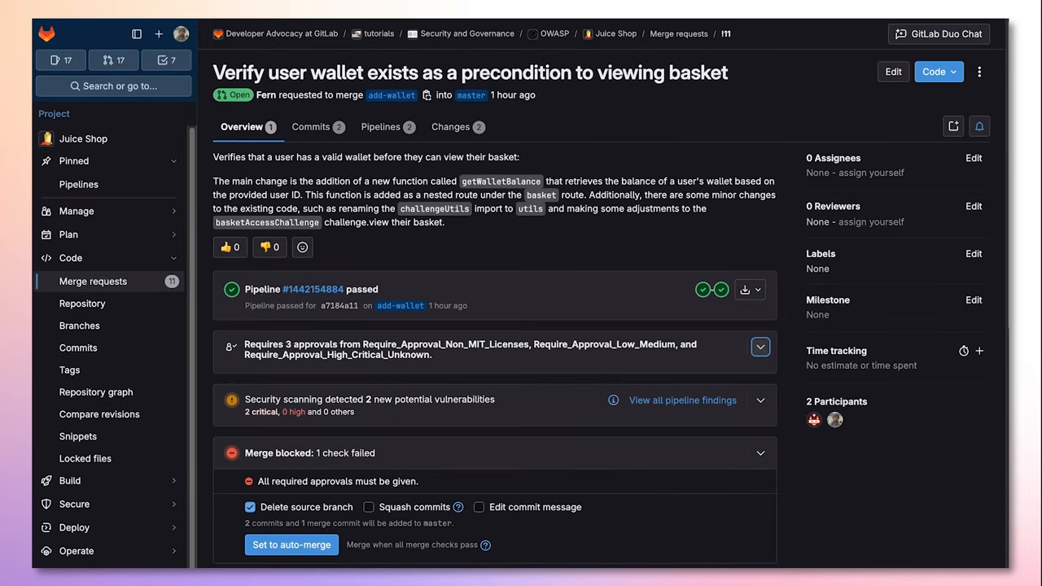
- Expand the approval rules and the Security scanning widget showing two critical SAST findings
left_click(759, 345)
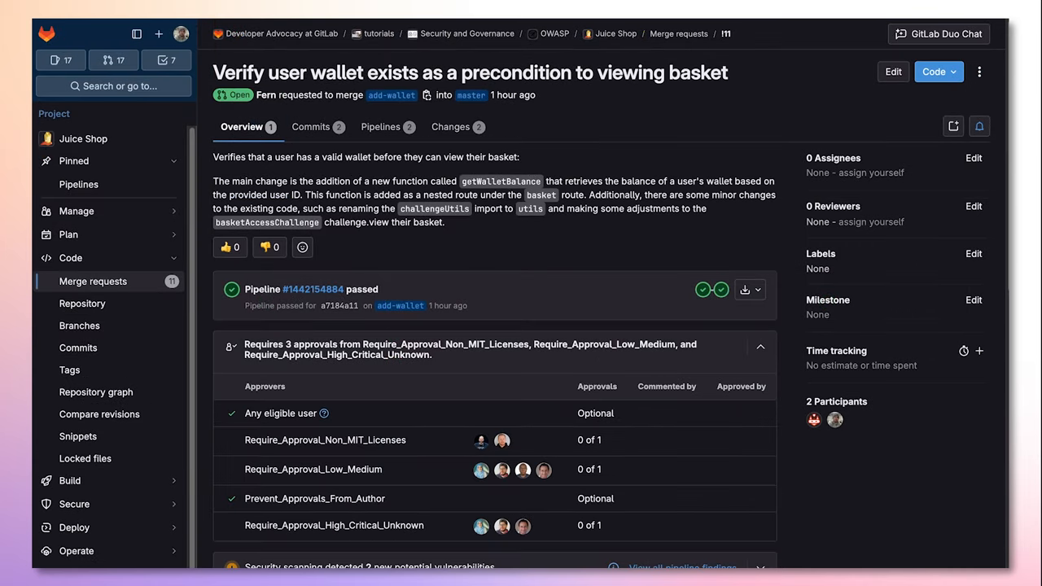
scroll("down", 3)
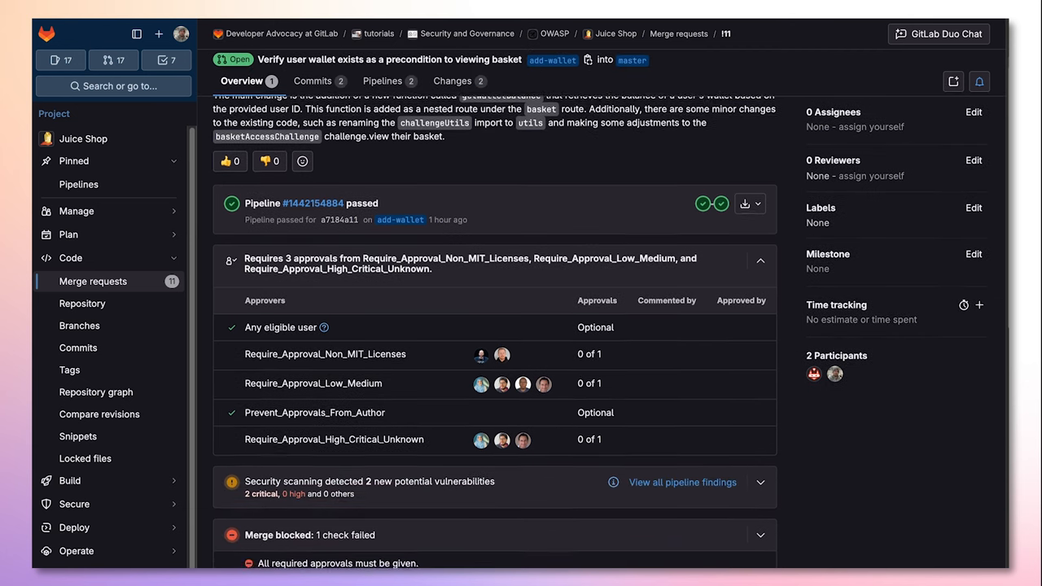
left_click(759, 464)
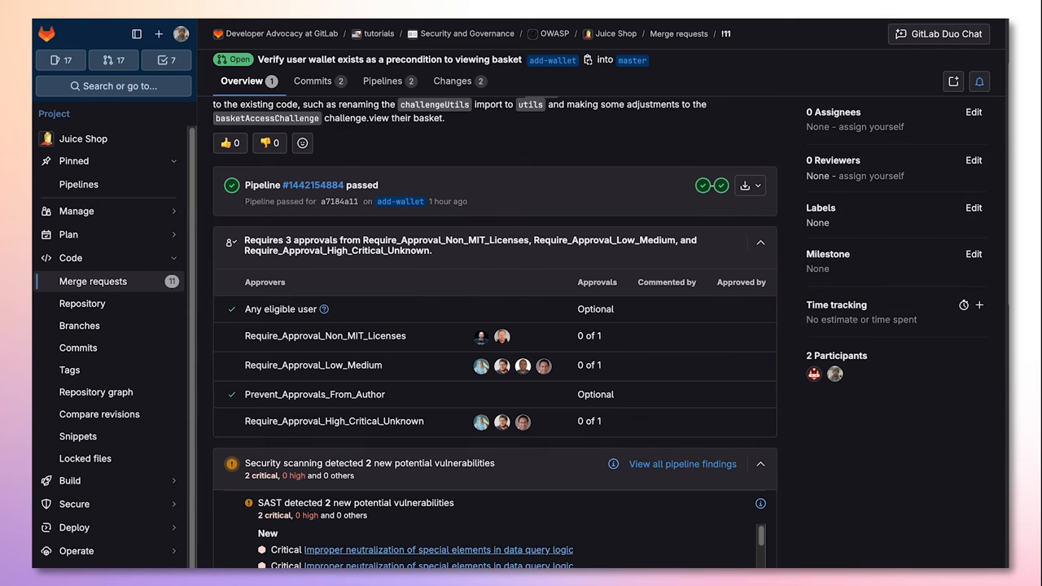
- Review the critical data query injection finding's description and identifiers, then close it
left_click(436, 550)
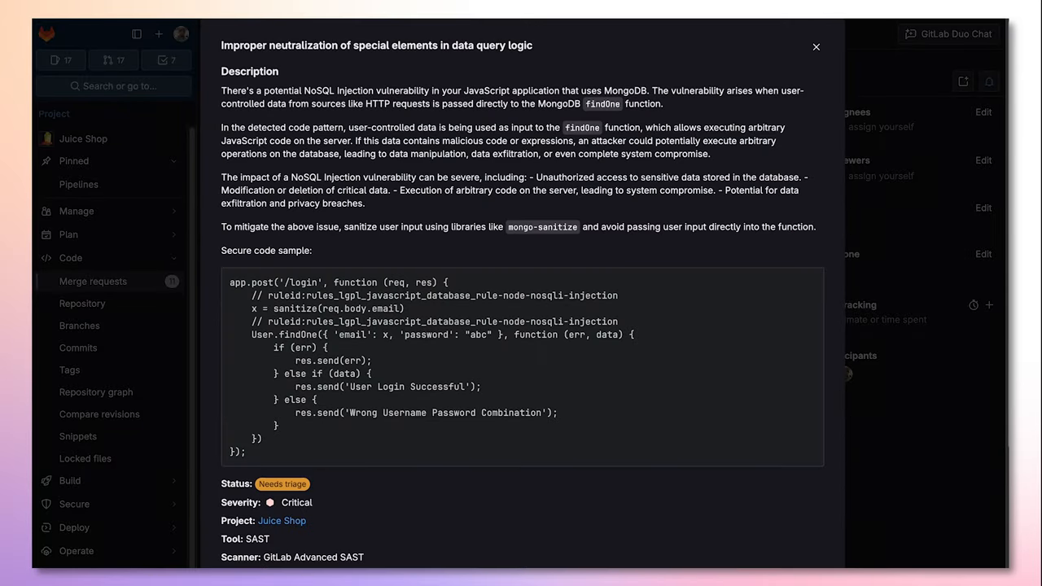
scroll("down", 3)
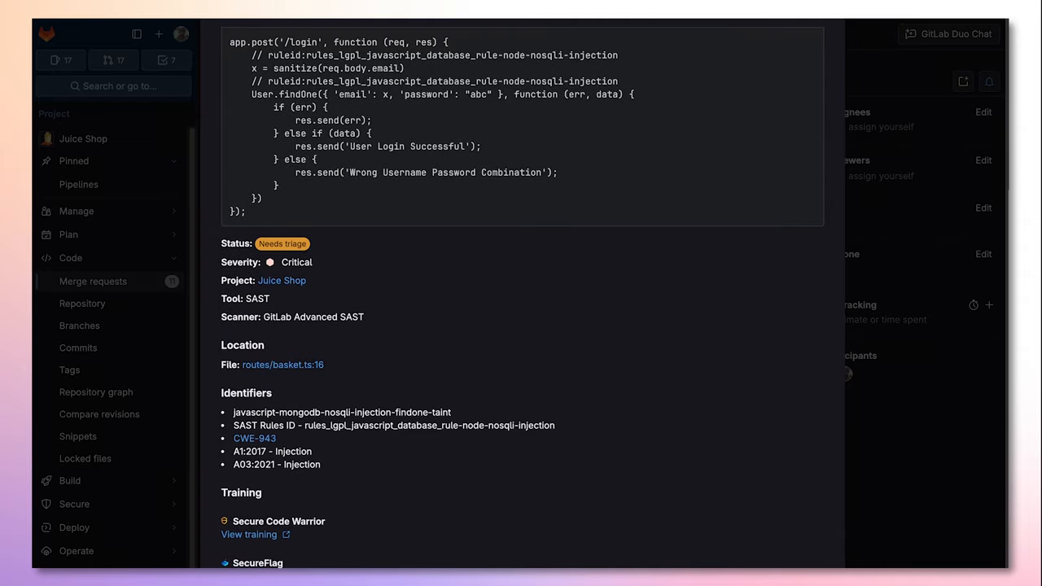
left_click(107, 371)
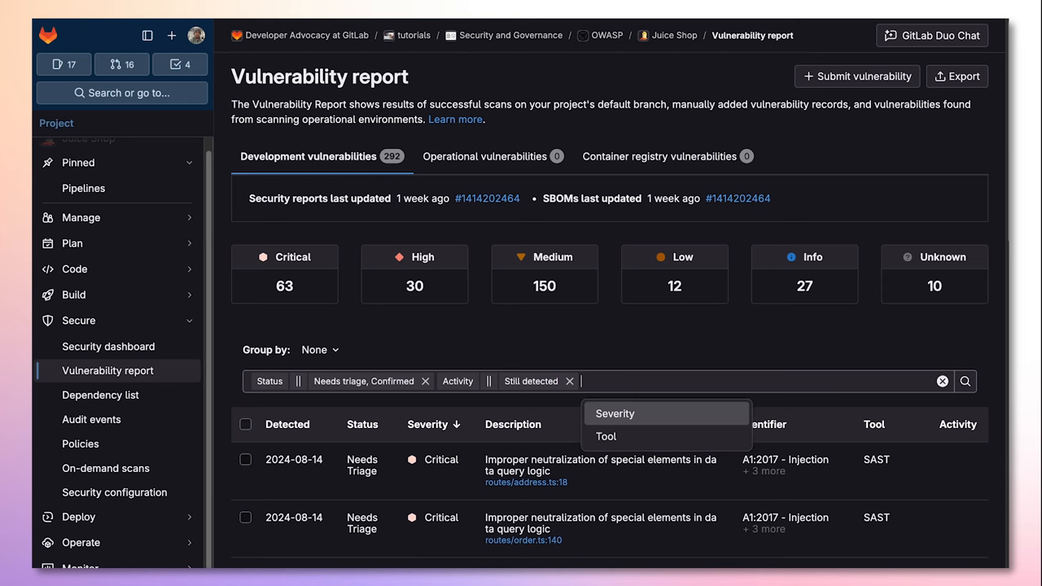
- Filter the vulnerability report by Tool: GitLab Advanced SAST and browse the 20 critical findings
left_click(606, 437)
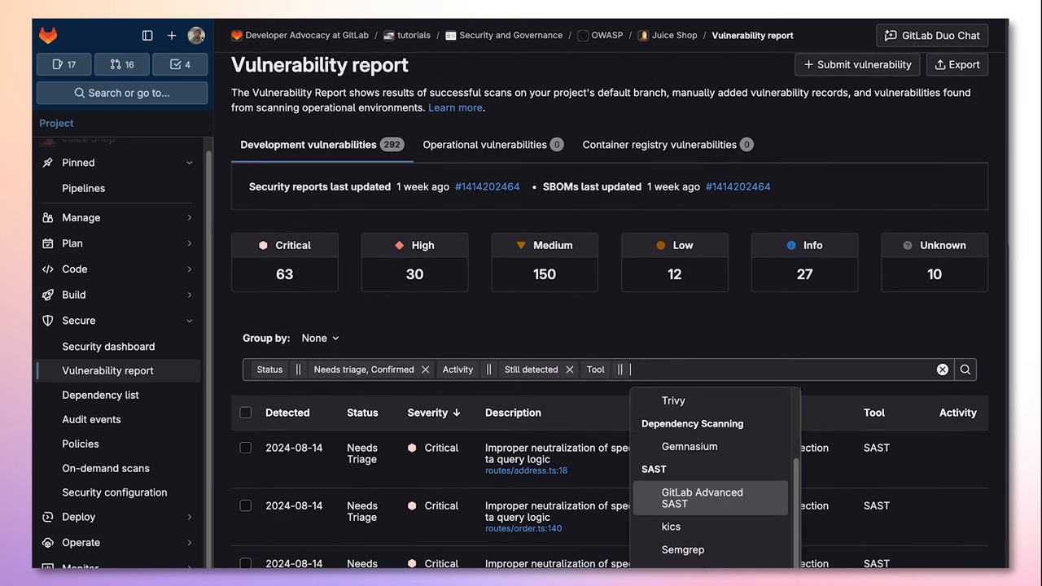
left_click(702, 498)
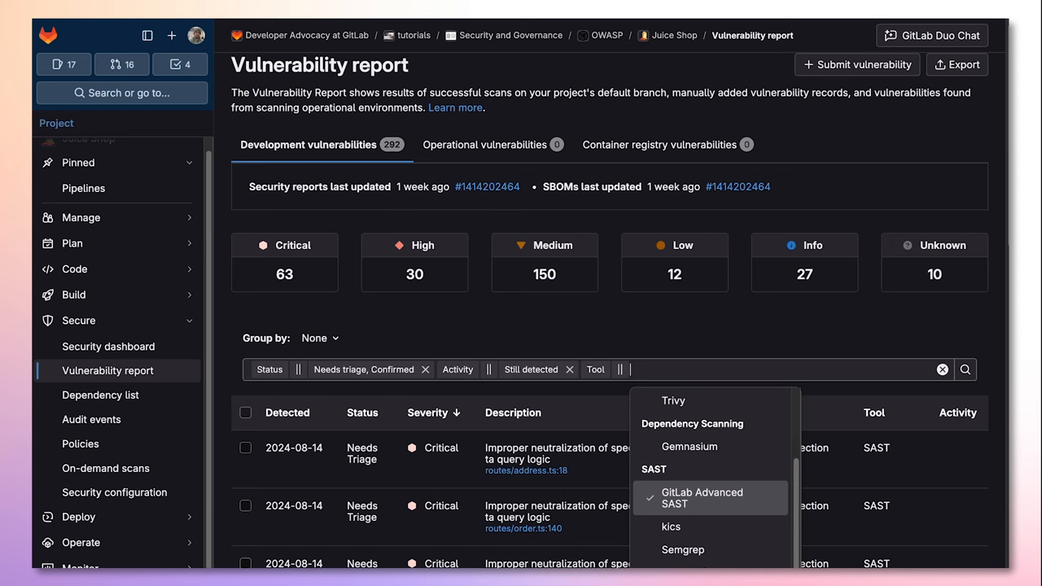
left_click(702, 499)
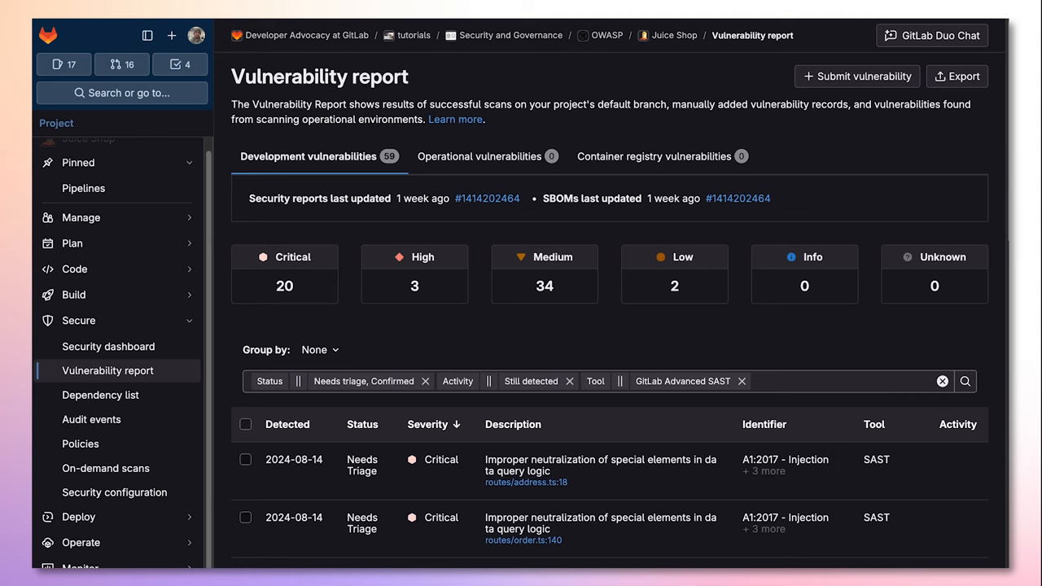
scroll("down", 3)
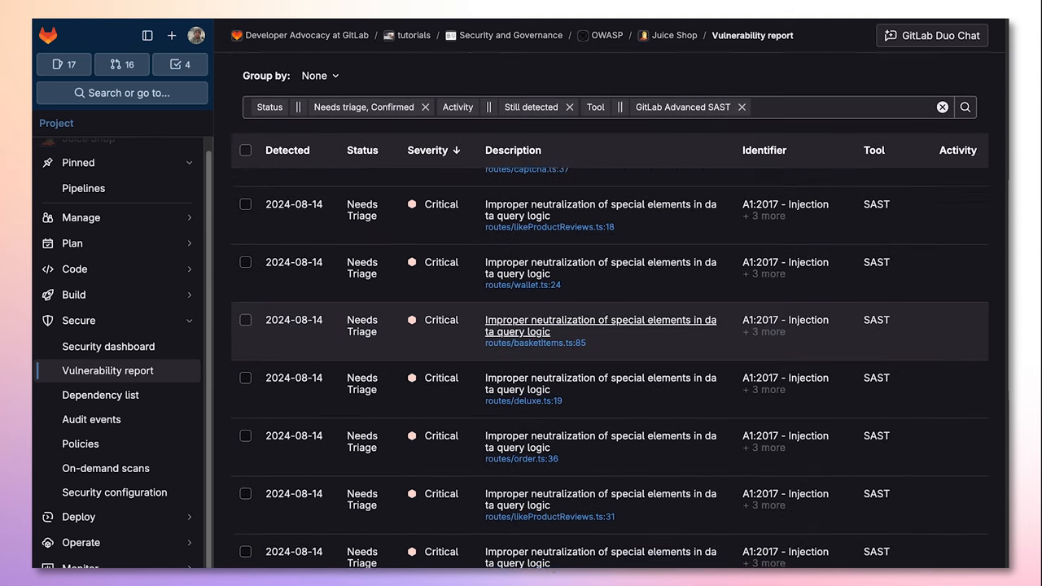
scroll("down", 3)
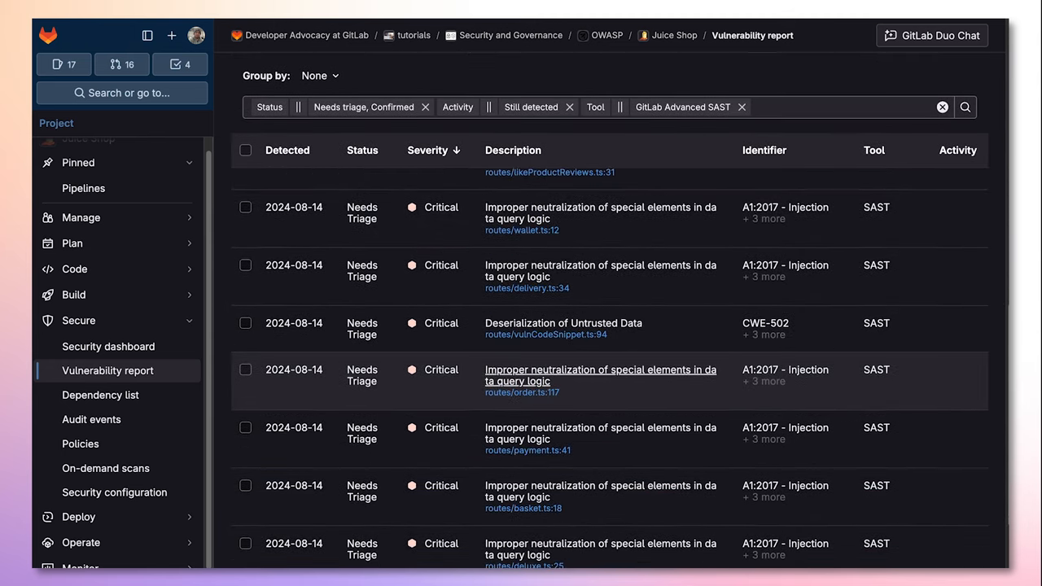
scroll("down", 3)
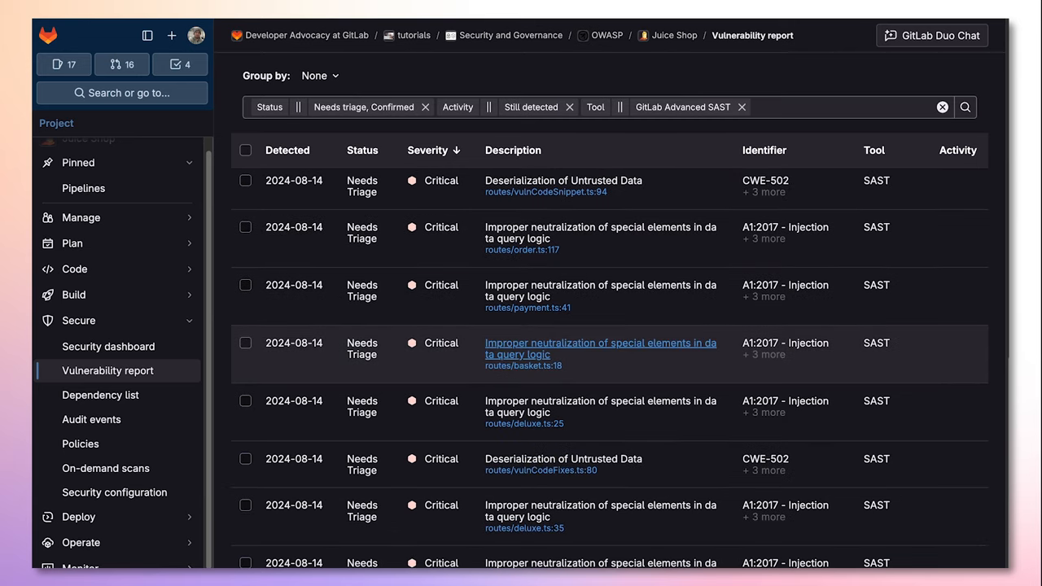
- Open the routes/basket.ts:18 injection finding and scroll to its Location section
left_click(599, 349)
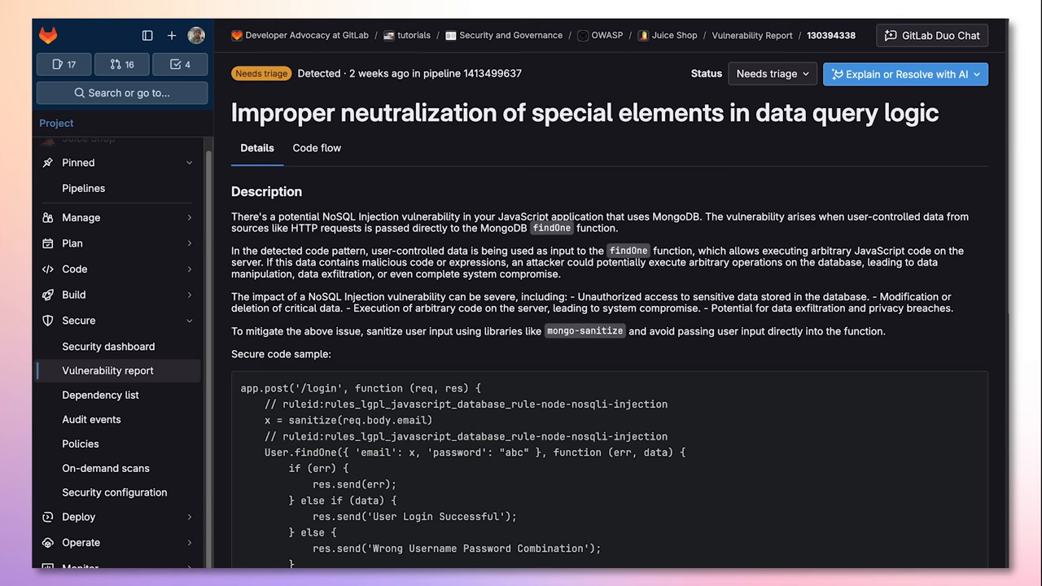
scroll("down", 3)
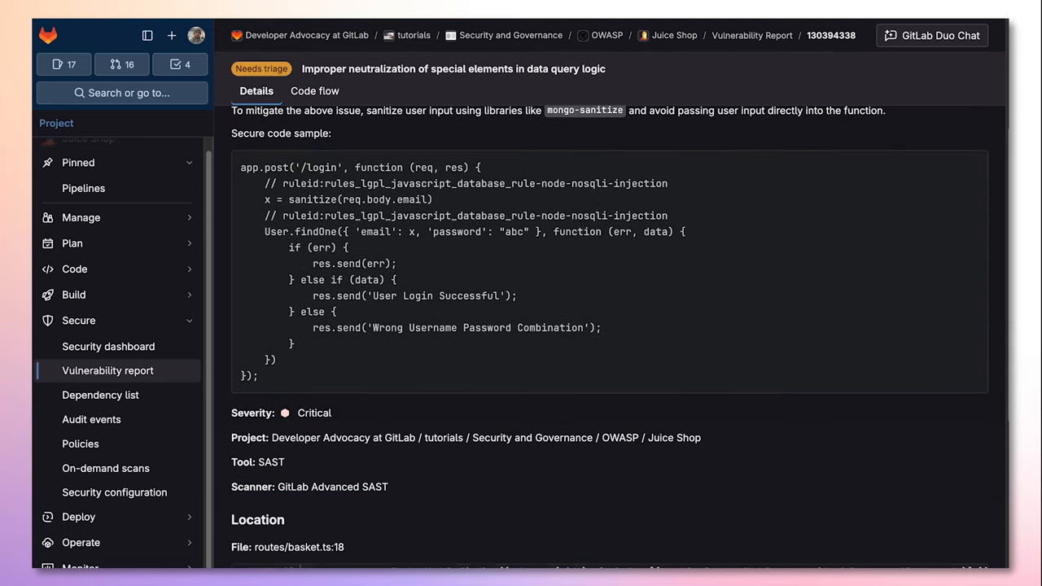
scroll("down", 3)
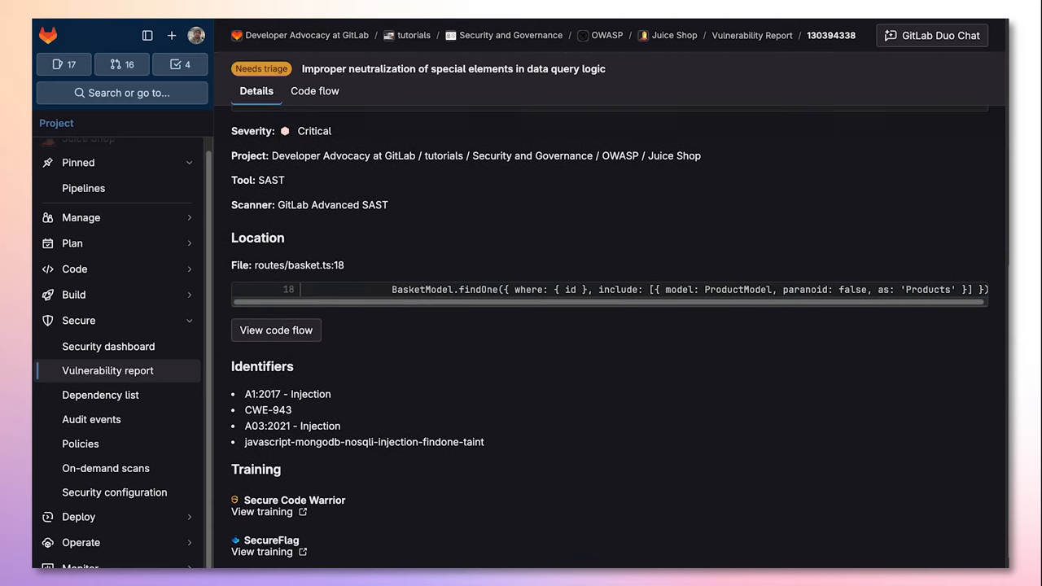
scroll("down", 3)
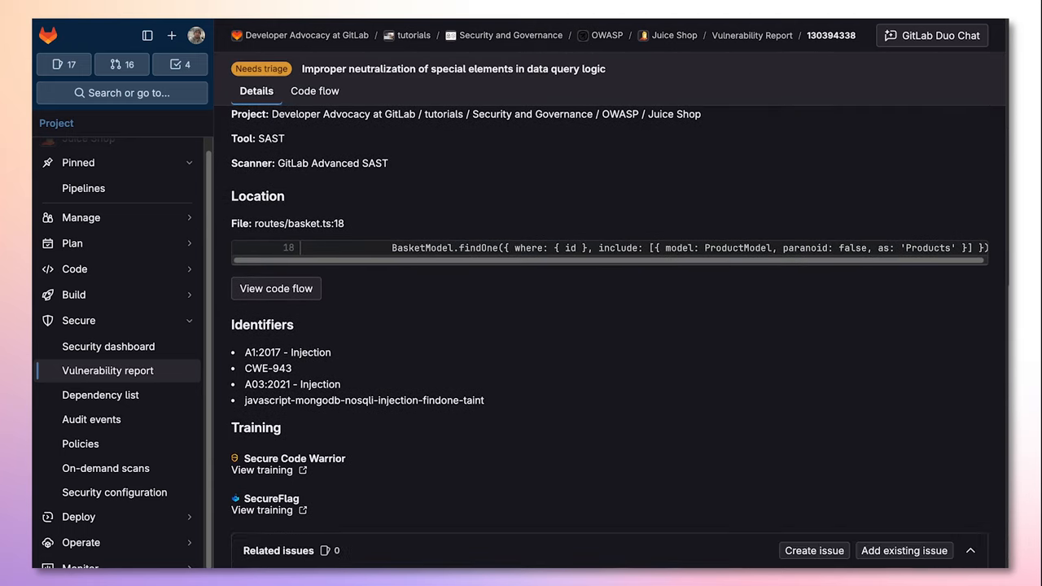
scroll("down", 3)
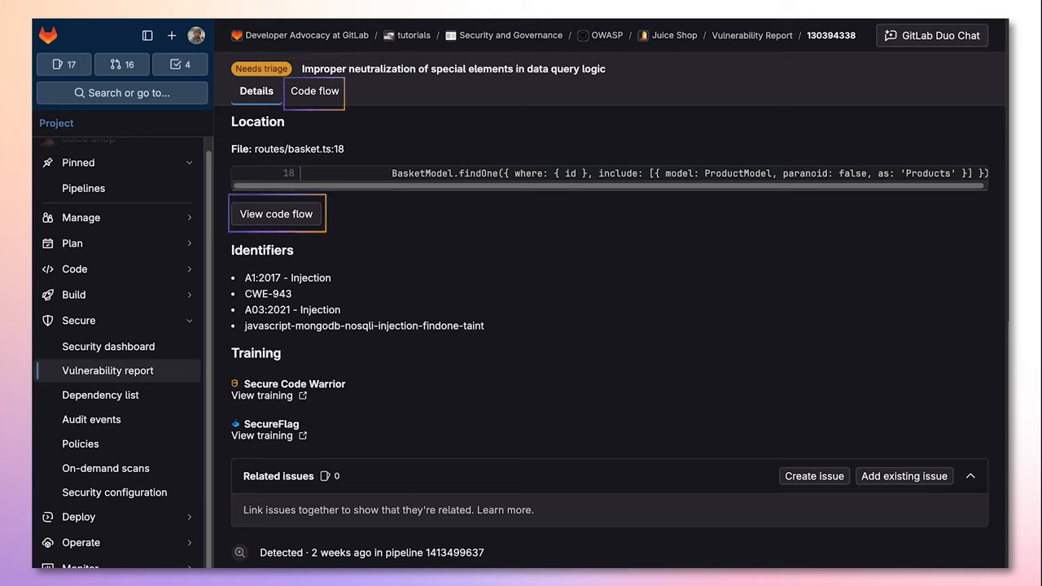
- View the code flow from req.params.id source to the BasketModel.findOne sink
left_click(315, 91)
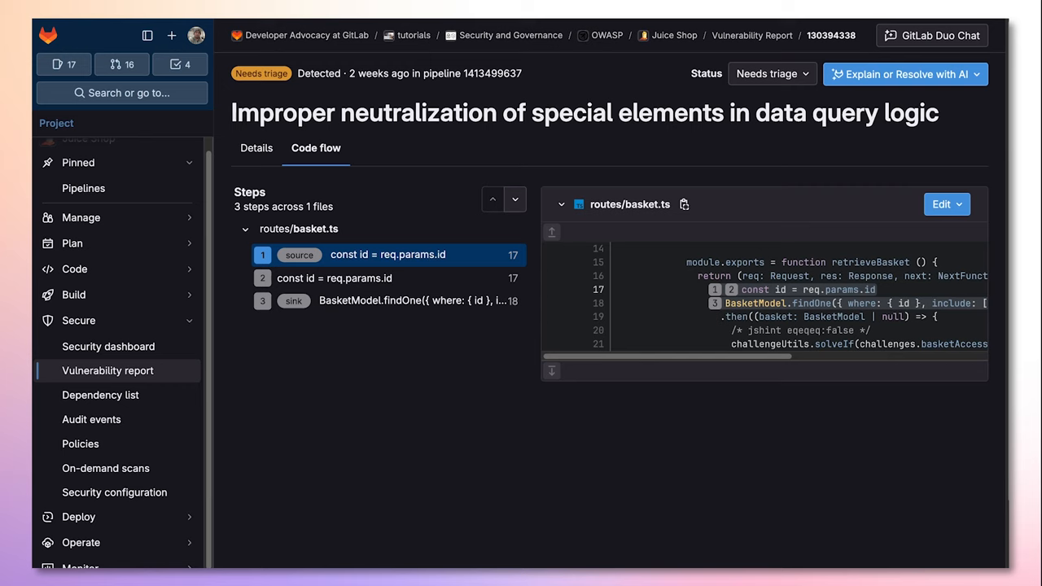
mouse_move(299, 254)
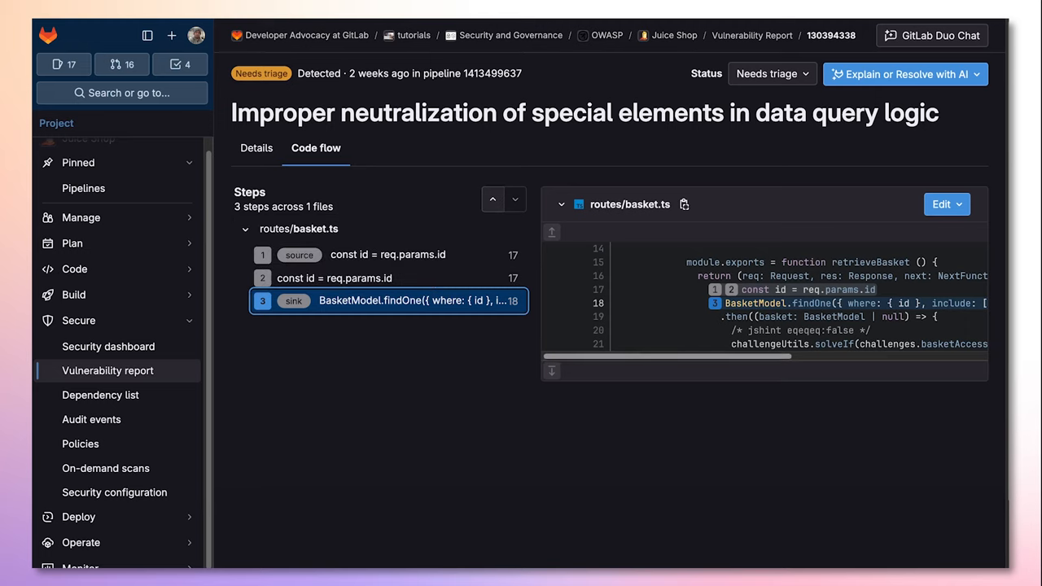
scroll("right", 3)
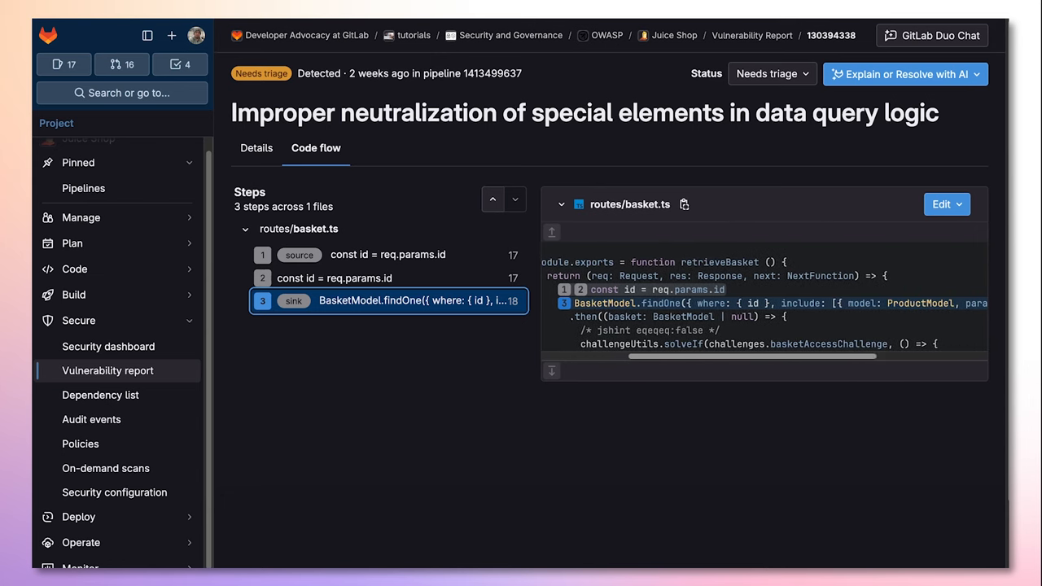
scroll("right", 3)
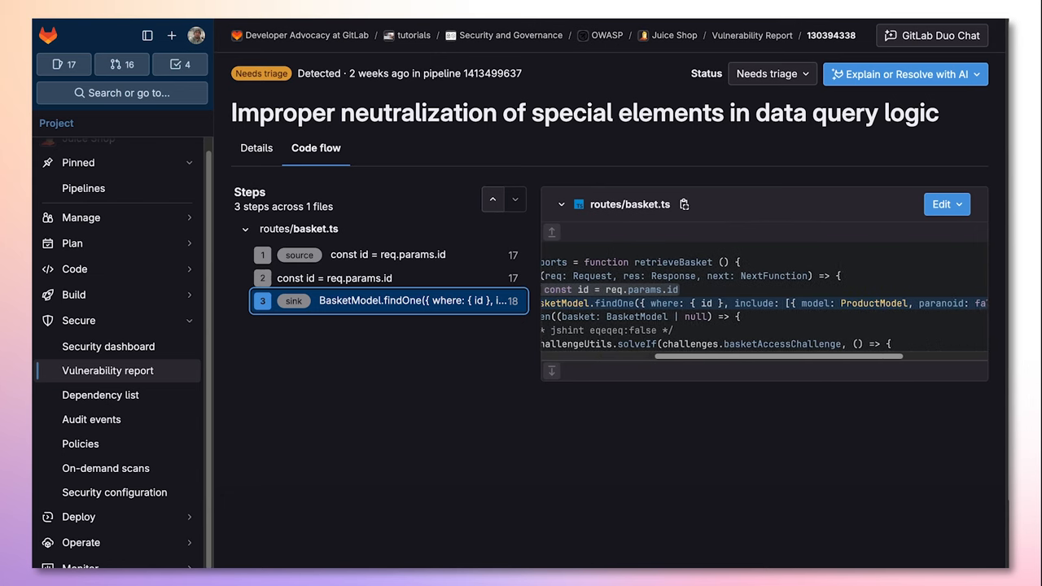
scroll("right", 3)
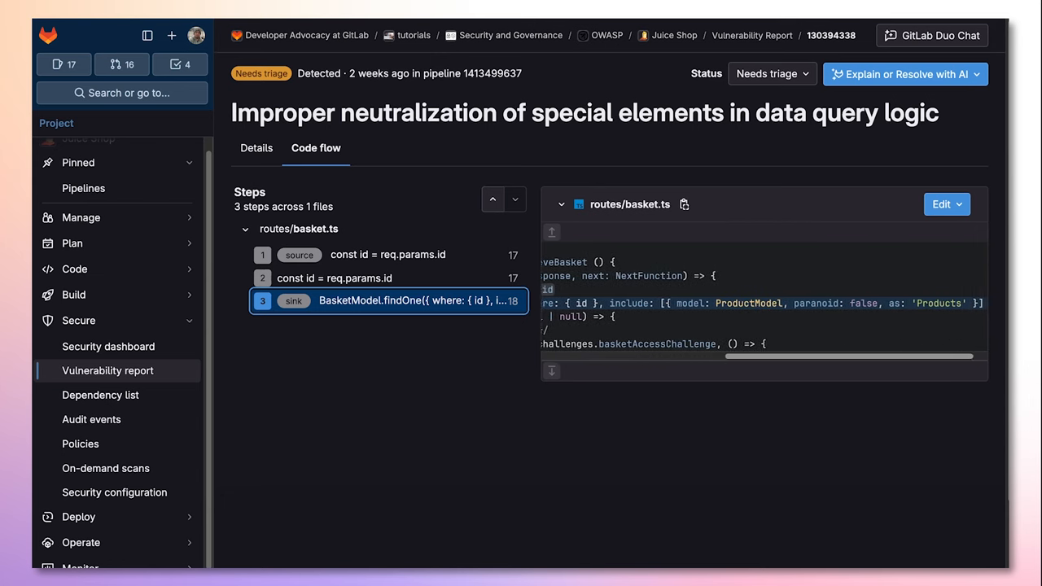
scroll("right", 3)
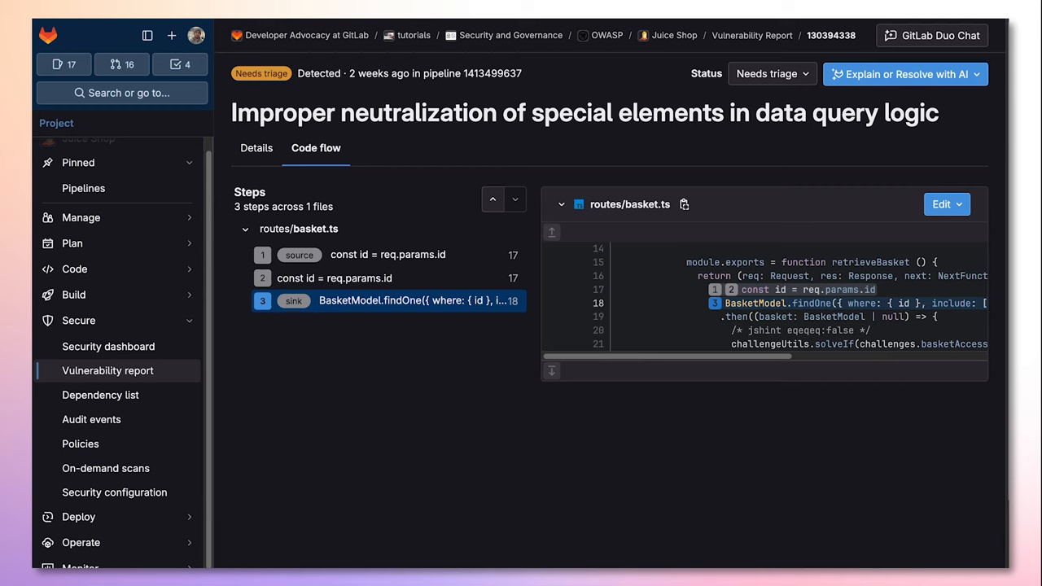
- Set the vulnerability status to Confirmed and ask GitLab Duo to explain it
left_click(772, 73)
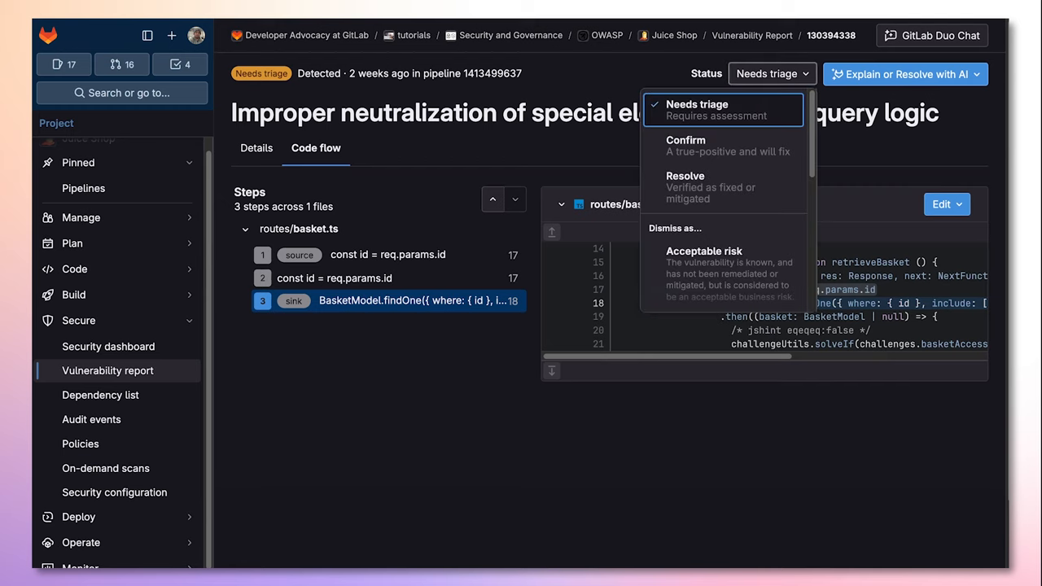
left_click(687, 145)
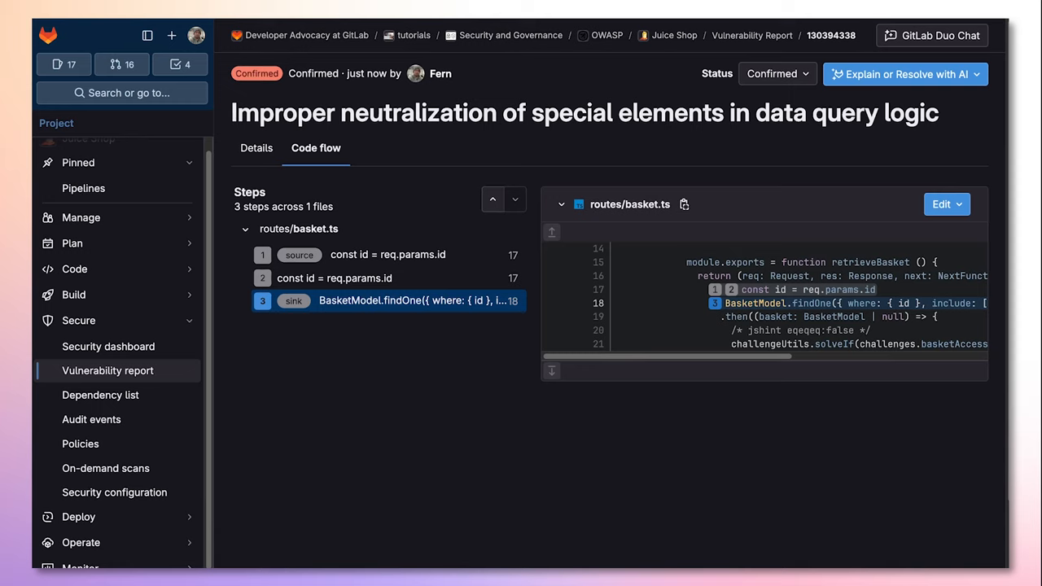
left_click(905, 75)
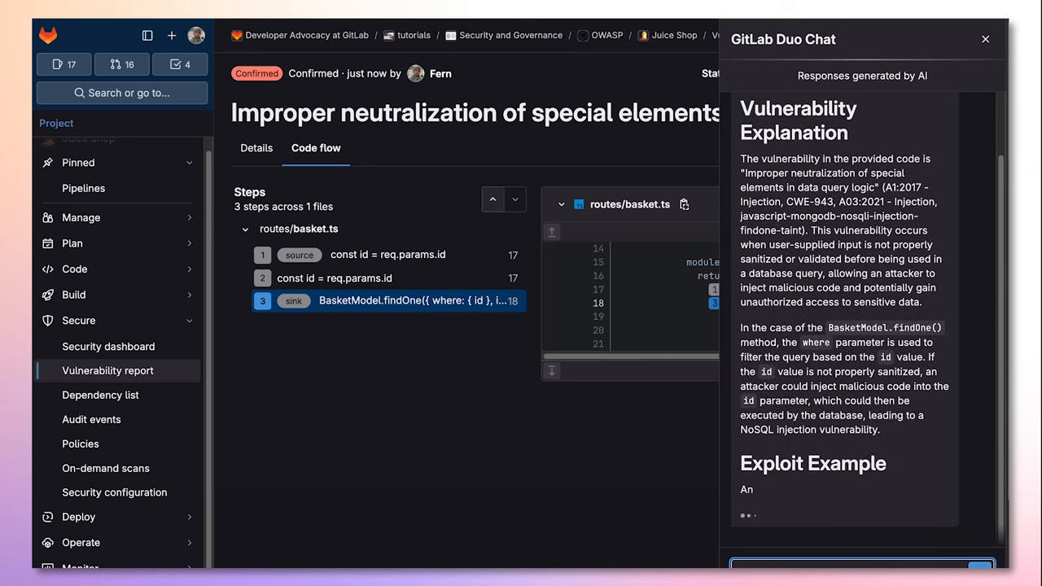
- Scroll through Duo Chat's Exploit Example and mongo-sanitize Fix Example sections
scroll("down", 3)
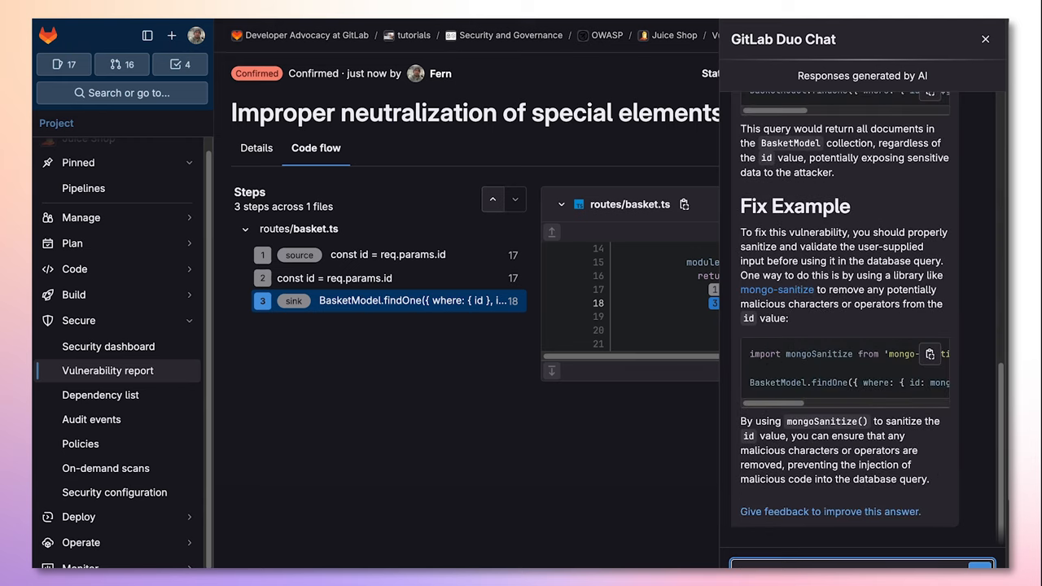